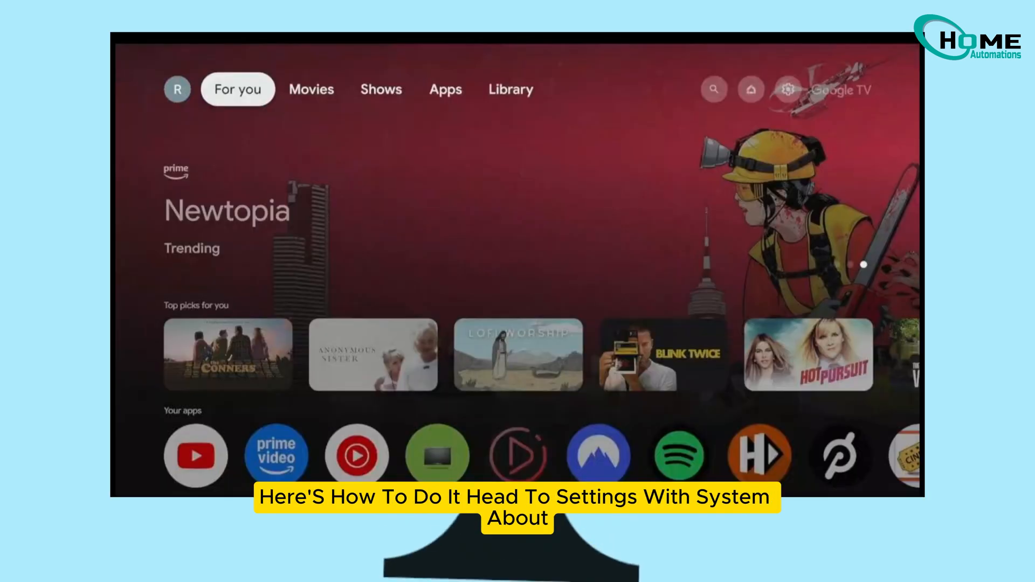
Open System > About and select the Android TV OS build entry to enable developer options.
left_click(787, 89)
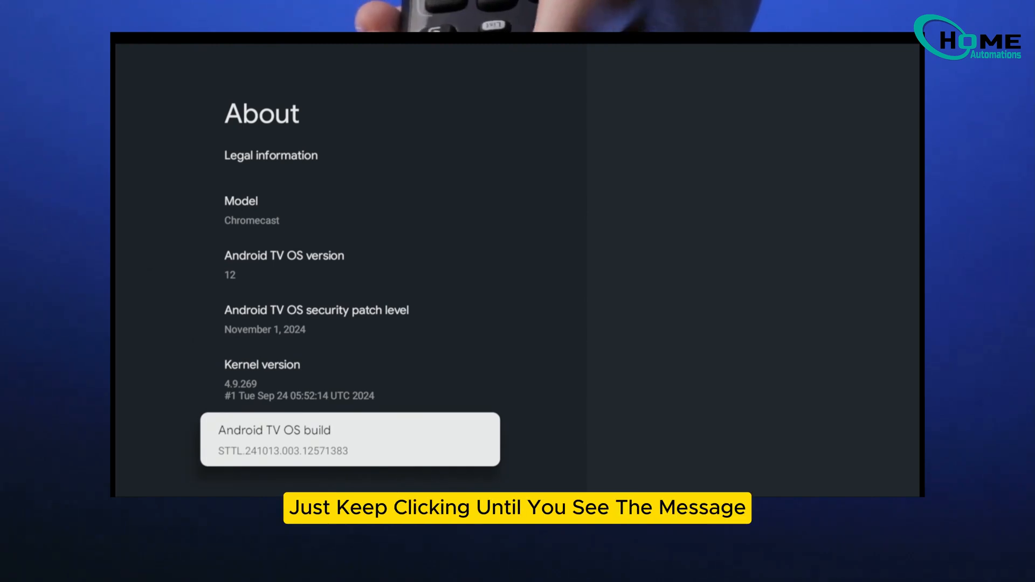
left_click(349, 438)
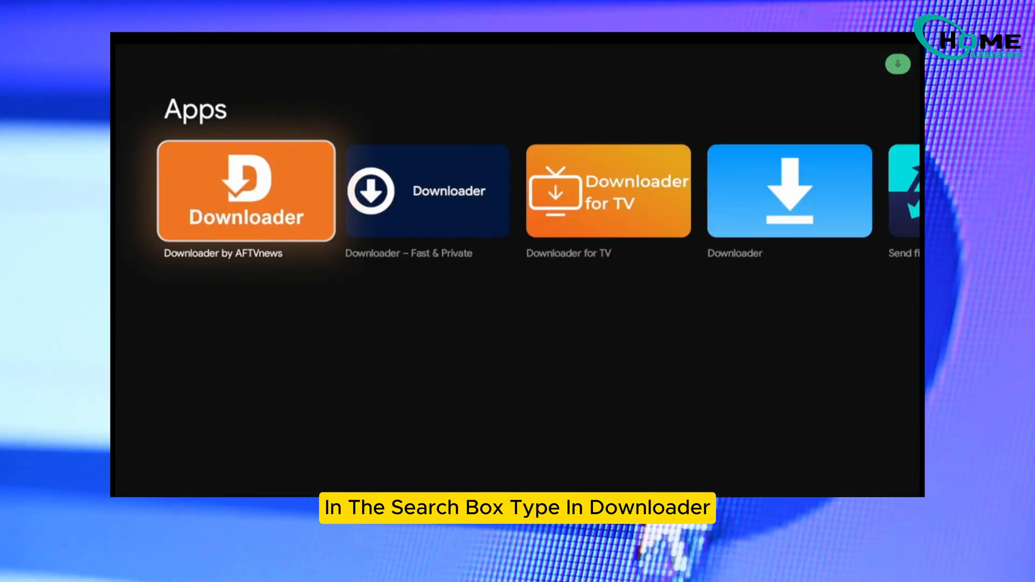
Launch Downloader by AFTVnews, dismiss the welcome guide, and fetch code 9286630.
left_click(246, 191)
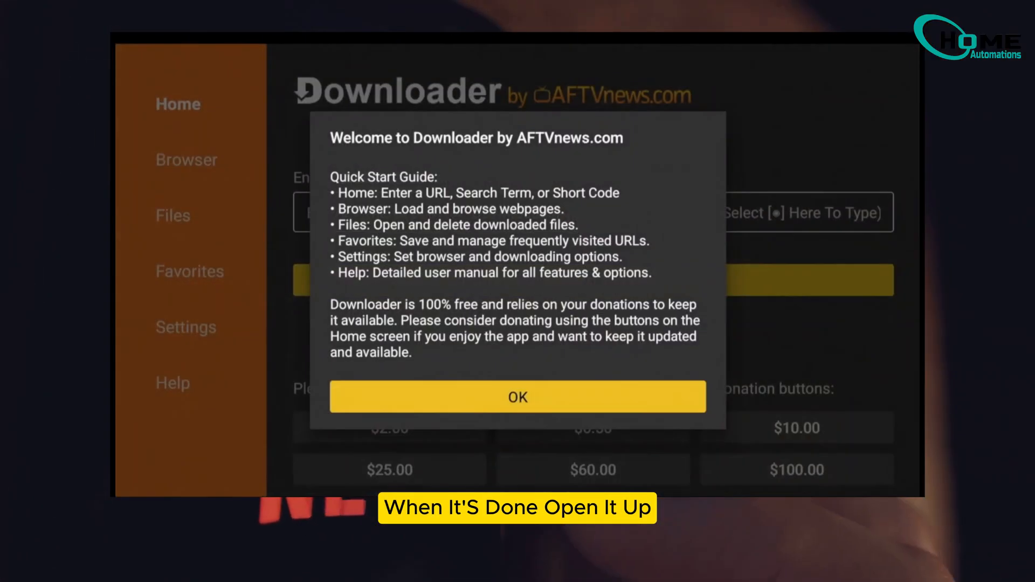
left_click(518, 397)
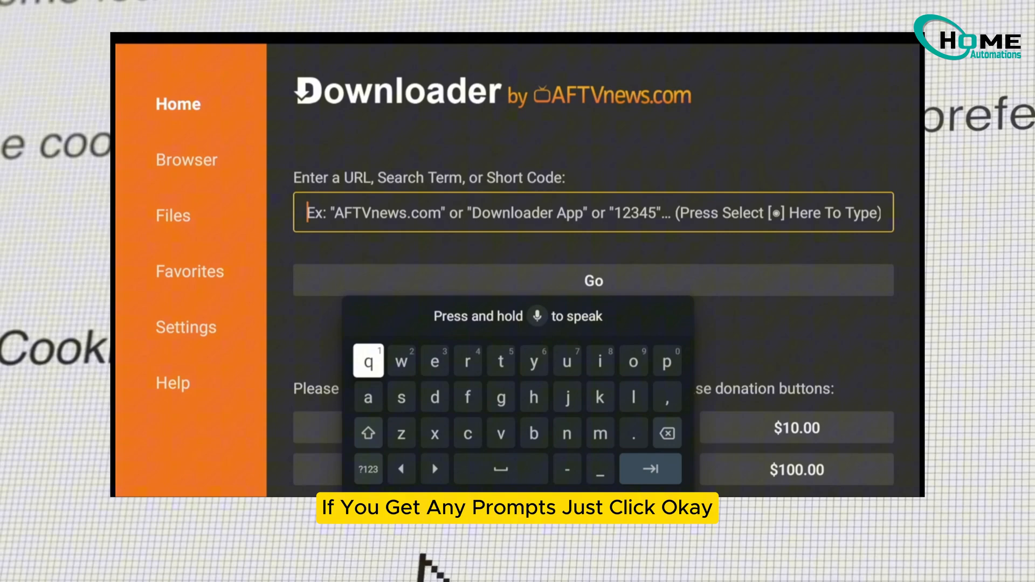
type("92")
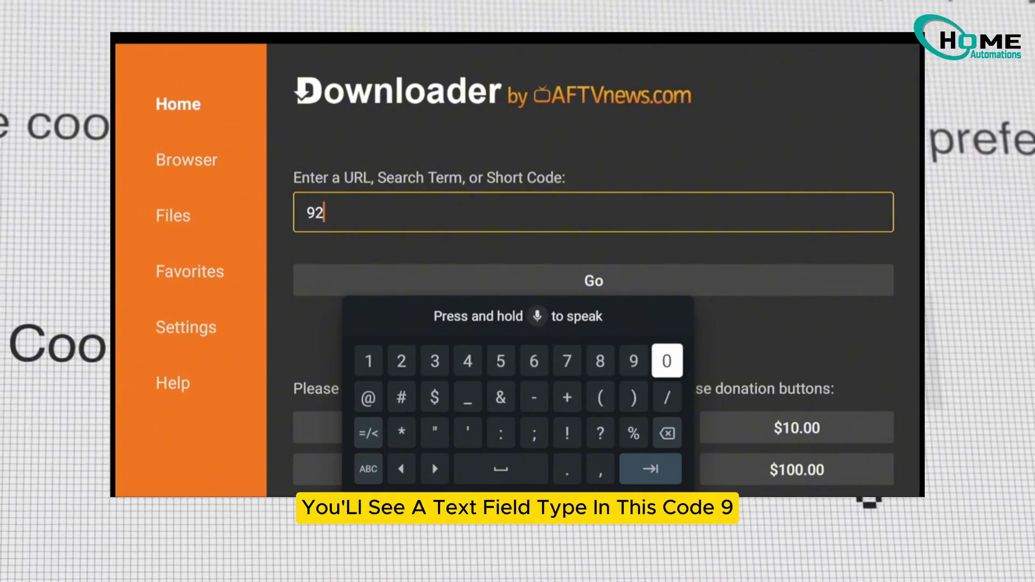
type("86630")
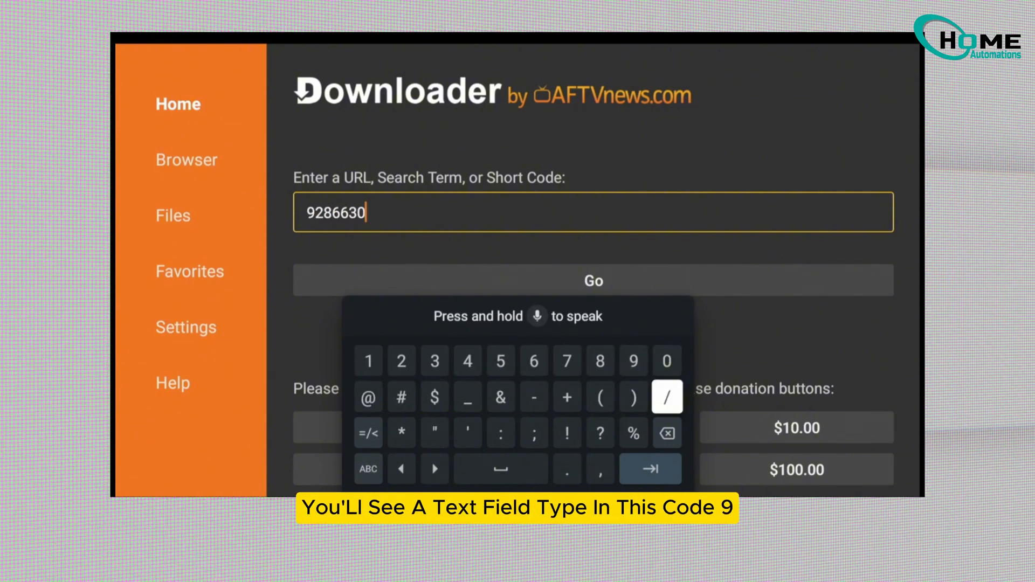
left_click(591, 280)
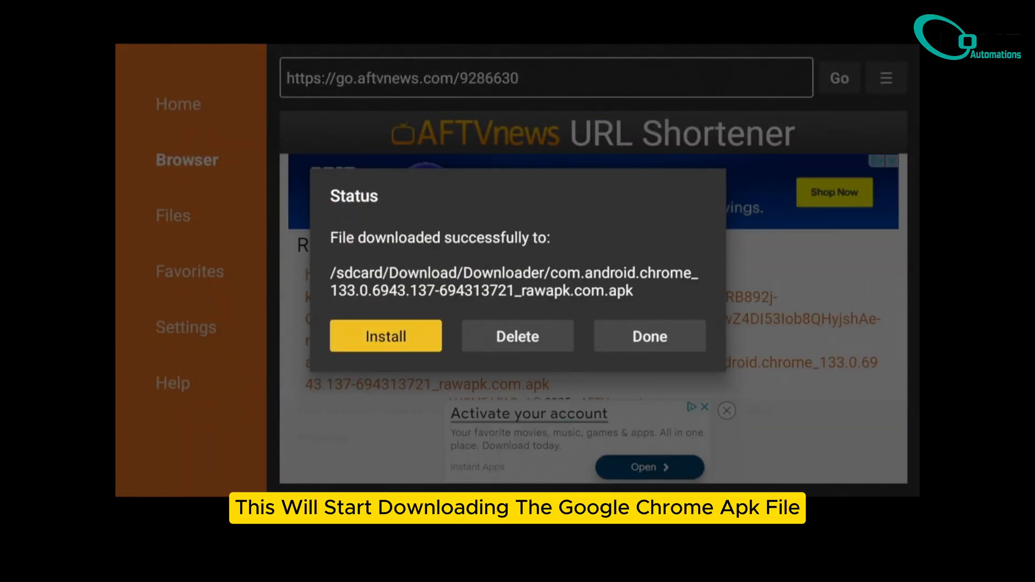
Allow Downloader to install unknown apps and install the downloaded Chrome APK.
left_click(385, 335)
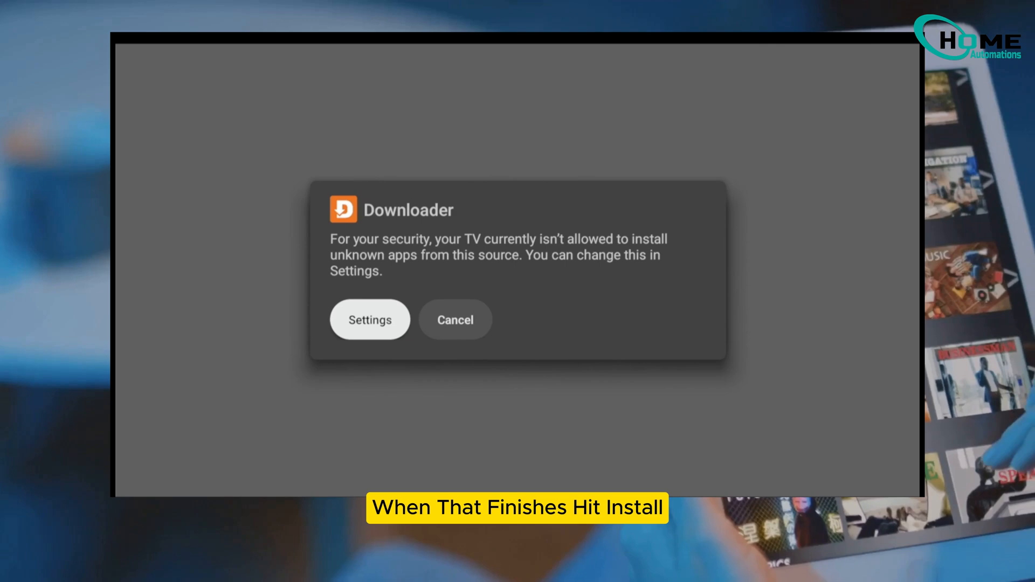
left_click(370, 320)
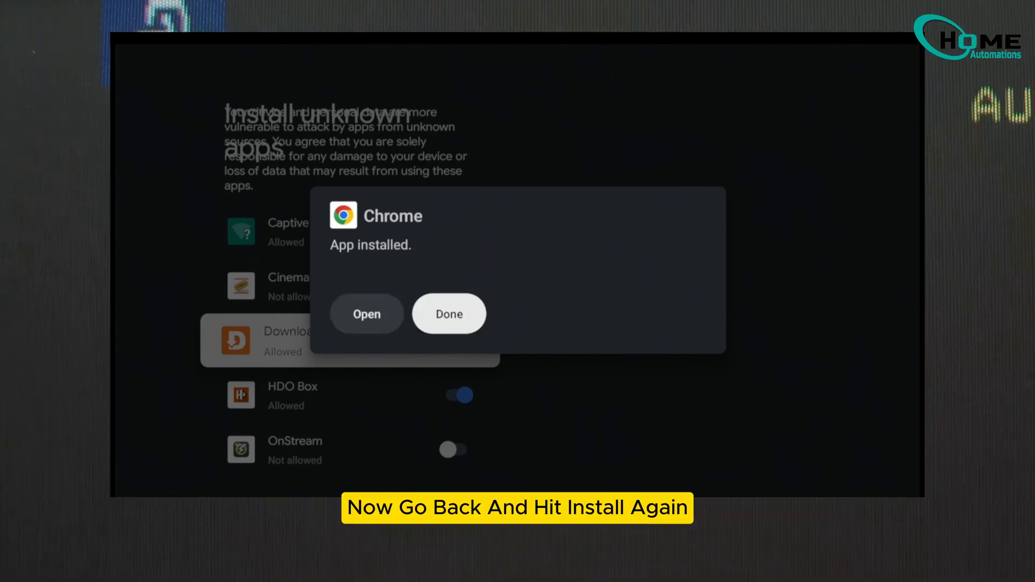
left_click(448, 313)
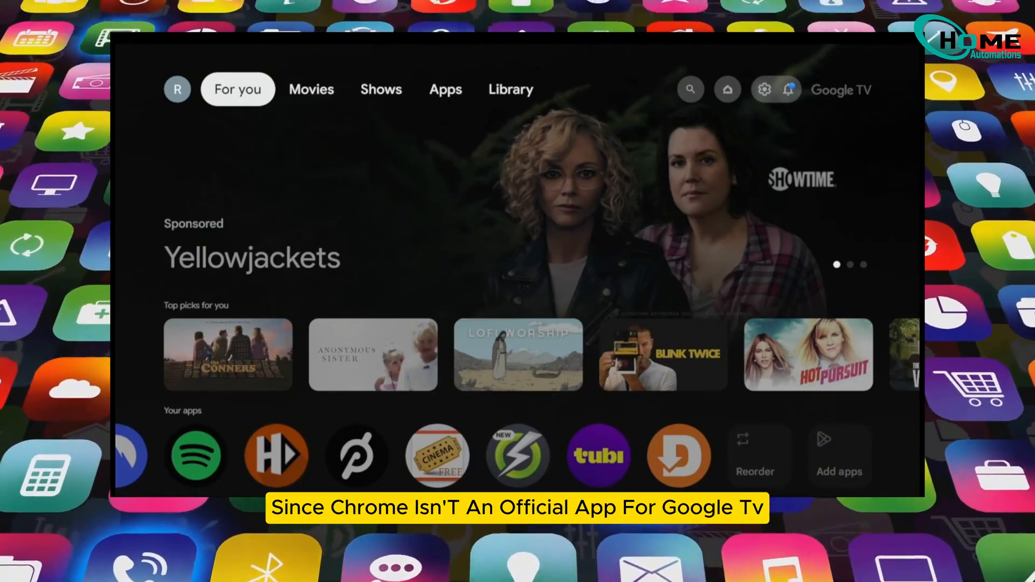
Confirm the Chrome install and choose Install anyway past the Play Protect warning.
scroll("down", 3)
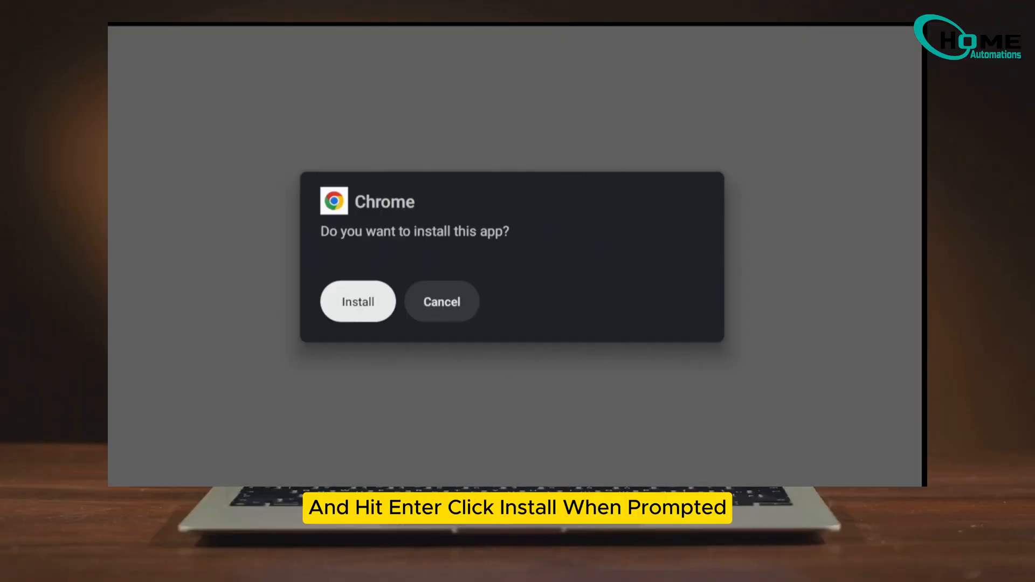
left_click(358, 301)
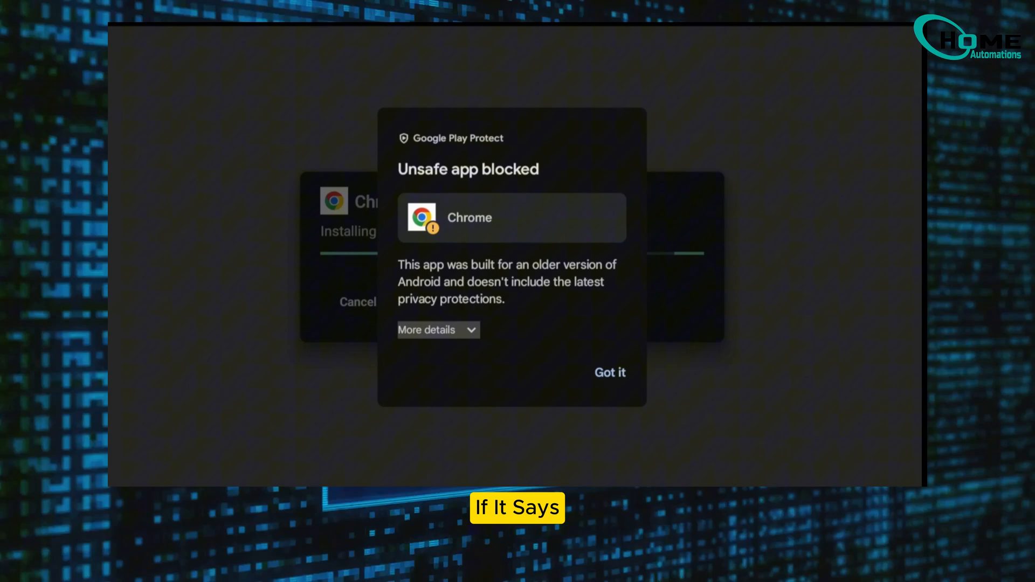
left_click(438, 329)
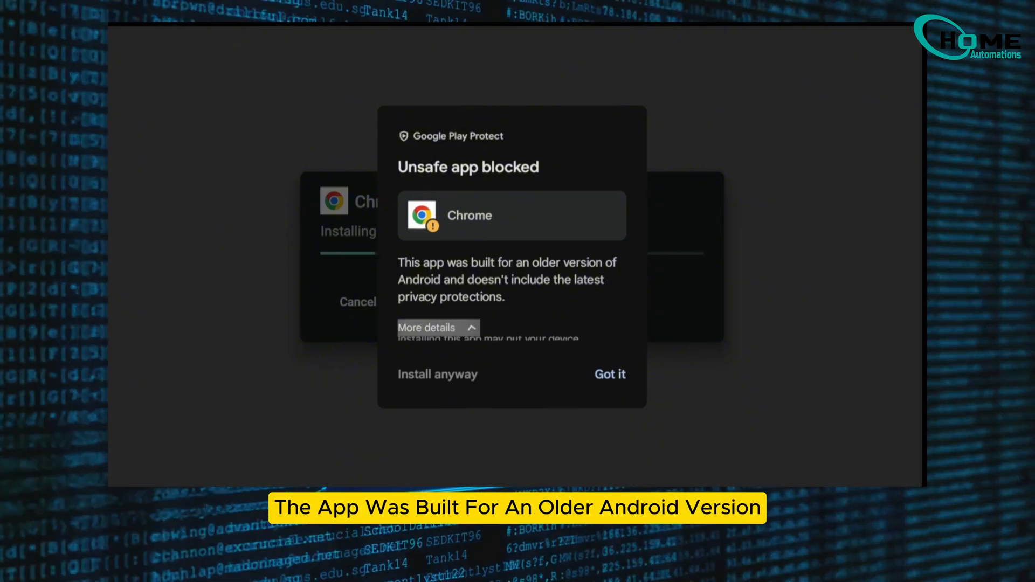
left_click(426, 327)
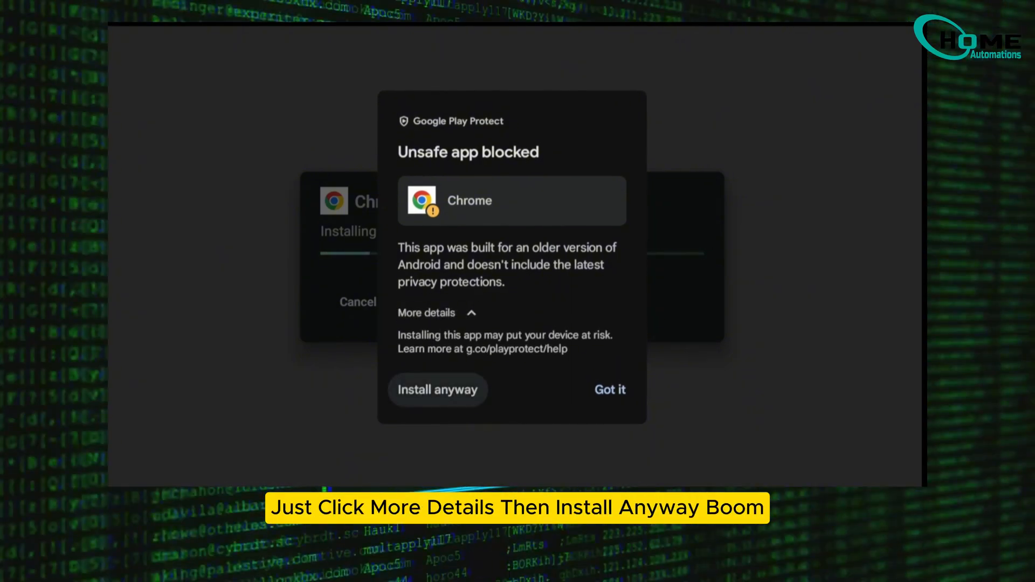
left_click(438, 390)
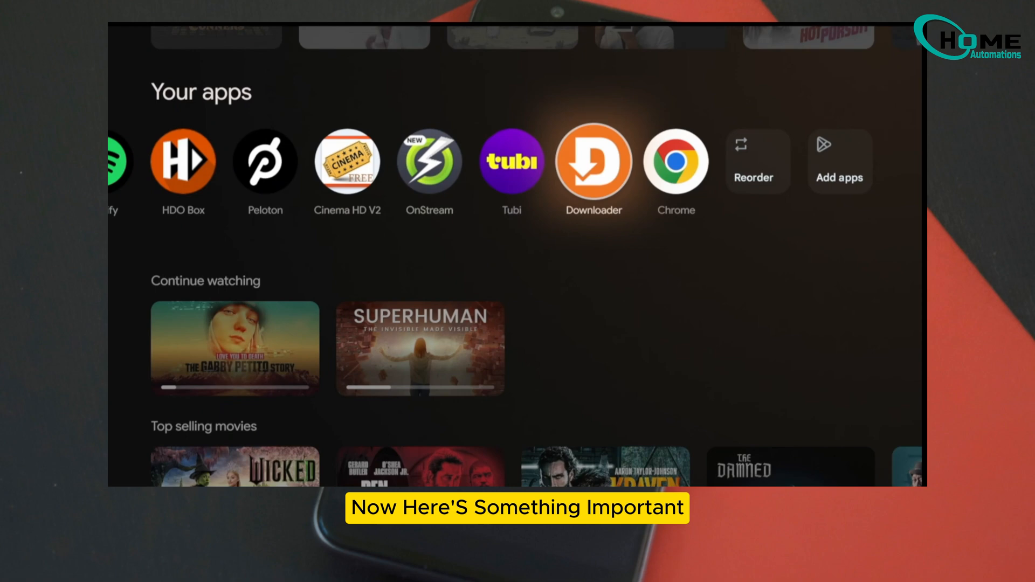
mouse_move(675, 161)
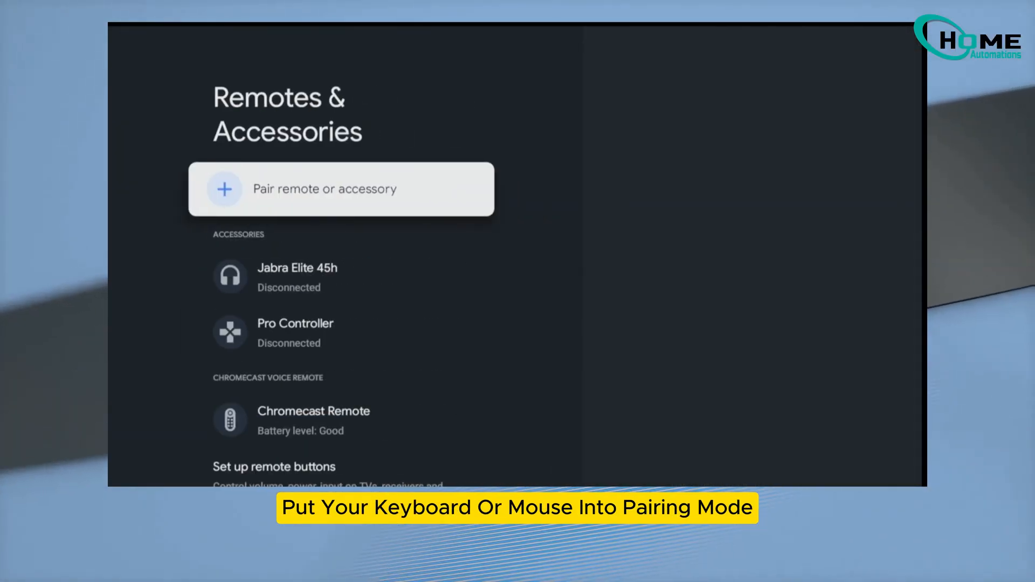
Select Pair remote or accessory in Remotes & Accessories settings.
left_click(341, 189)
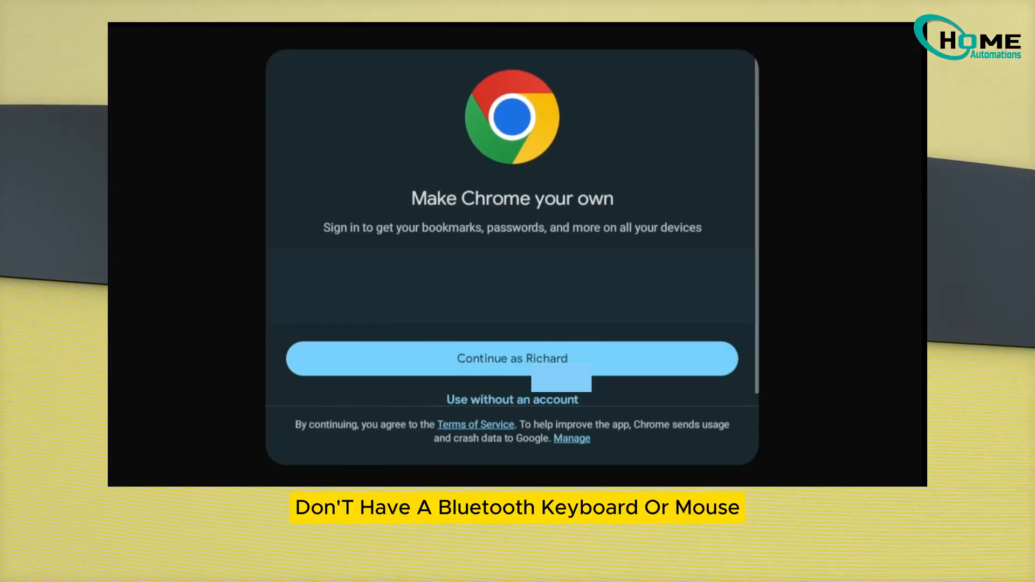
Skip the Make Chrome your own sign-in screen to reach the Google new tab page.
left_click(511, 400)
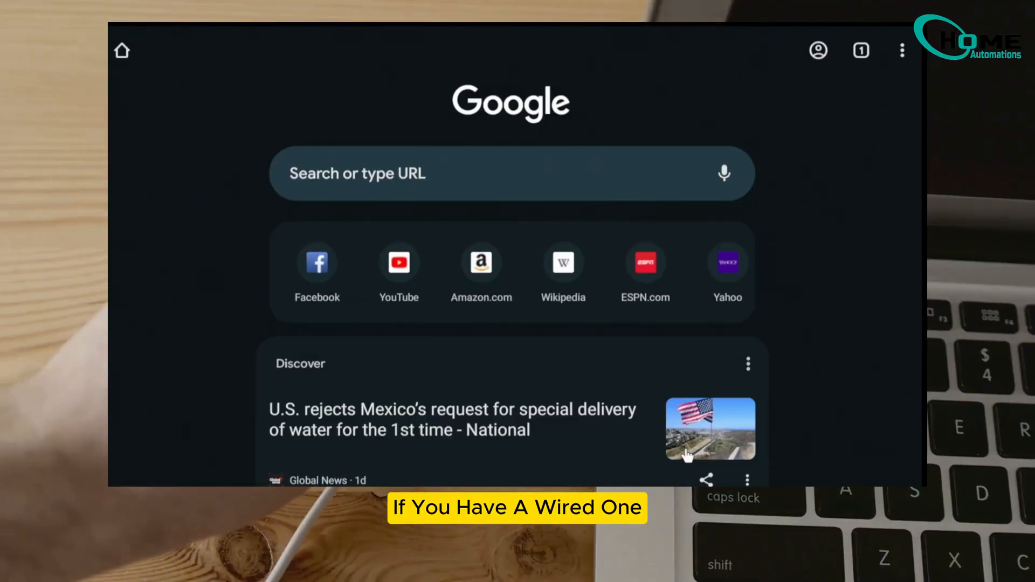
mouse_move(532, 197)
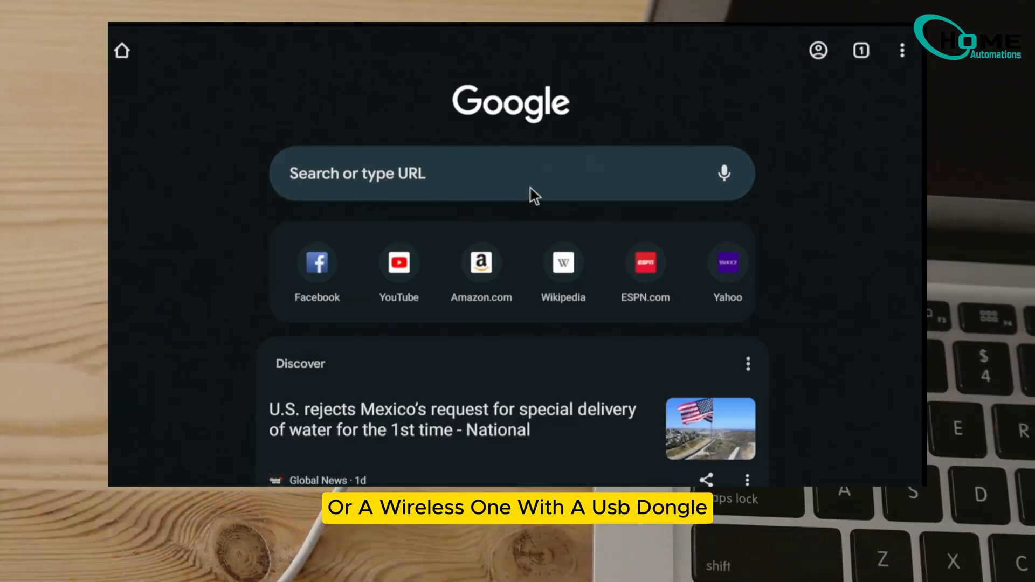